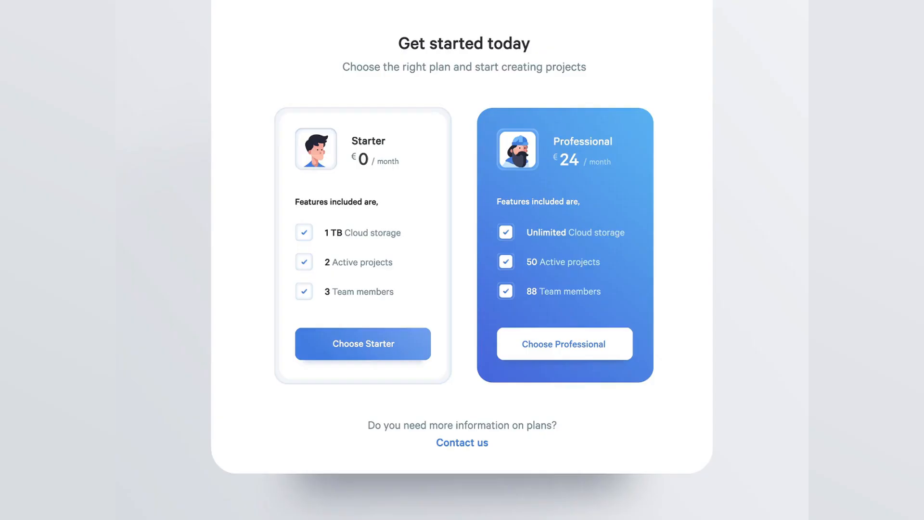
- Browse the Frame and Slice tool options, then pick the Text tool (T) in the untitled draft
click(564, 344)
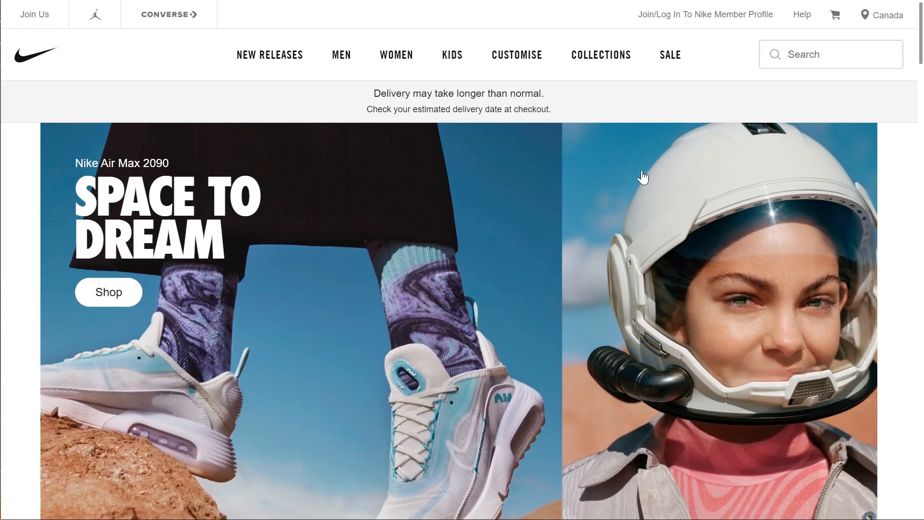
scroll(down, 3)
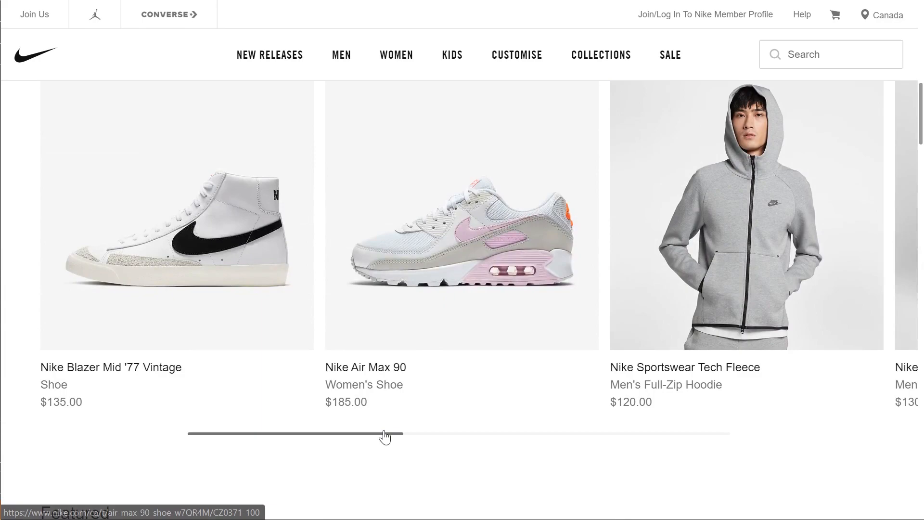
scroll(down, 3)
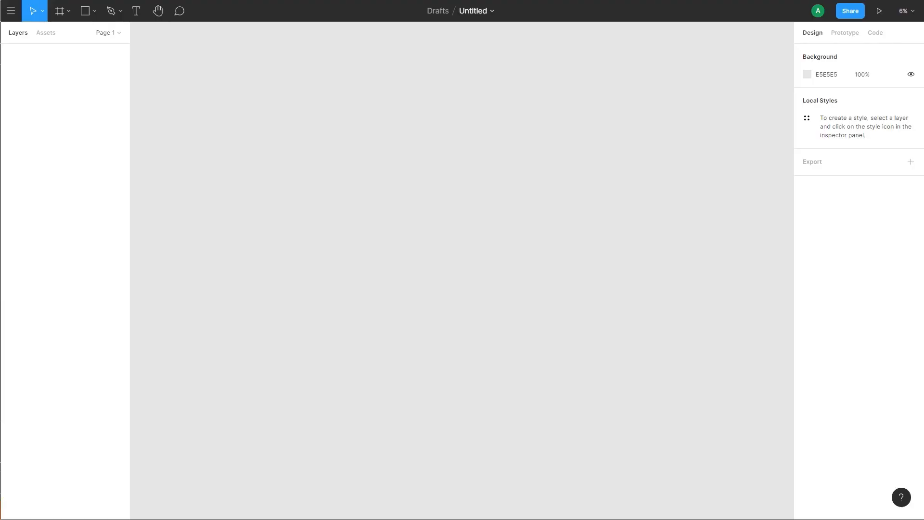
click(70, 11)
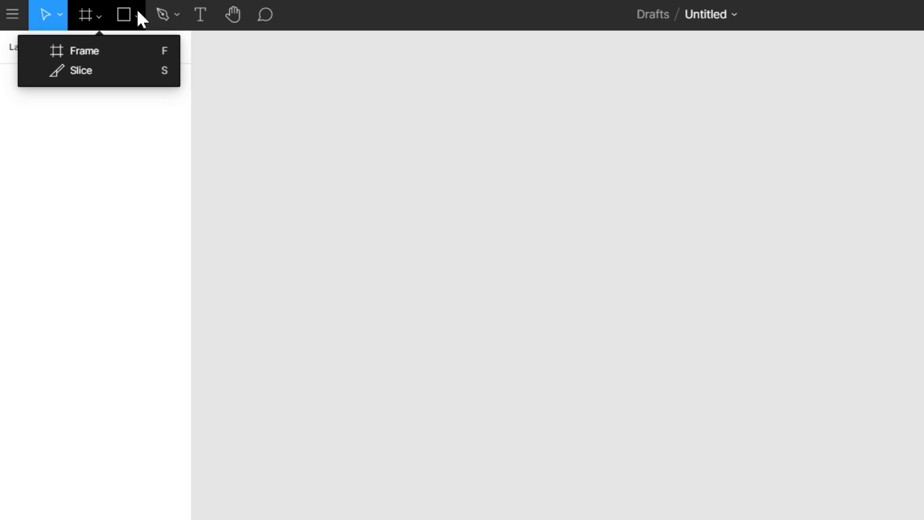
click(200, 14)
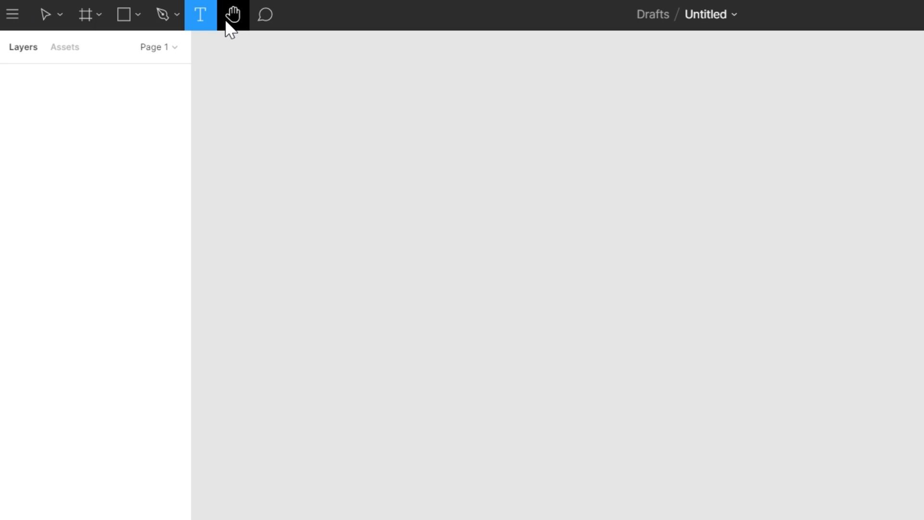